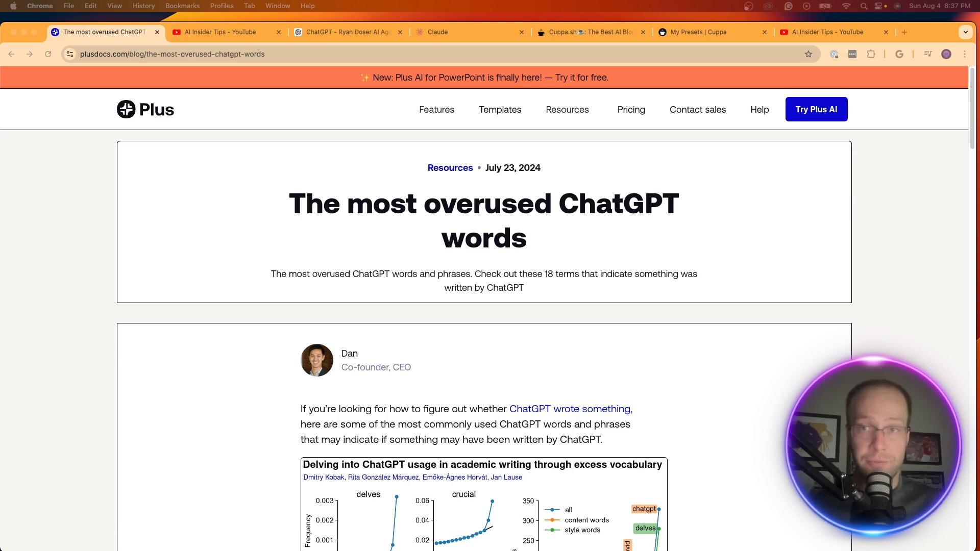
- Browse the AI Insider Tips channel's Videos grid on YouTube and return to the top
click(227, 32)
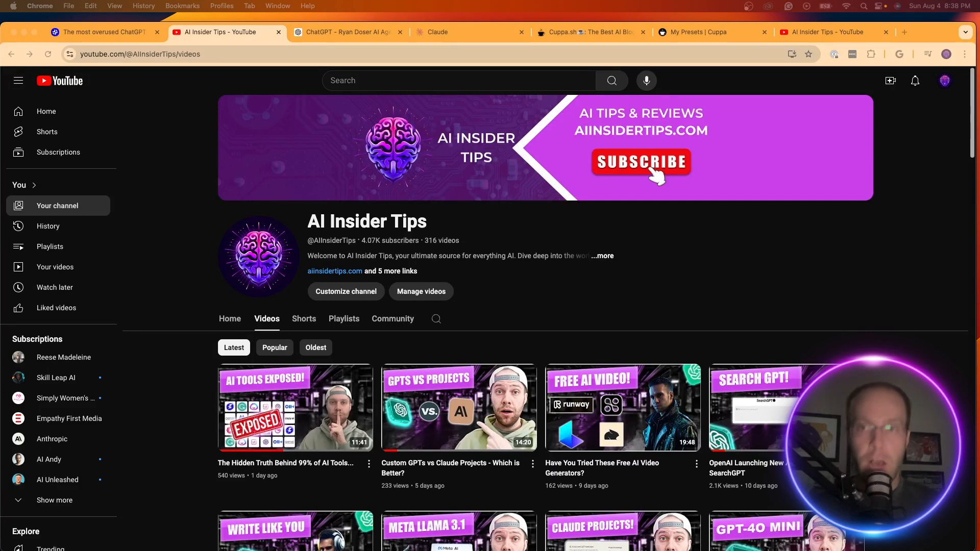
scroll(down, 3)
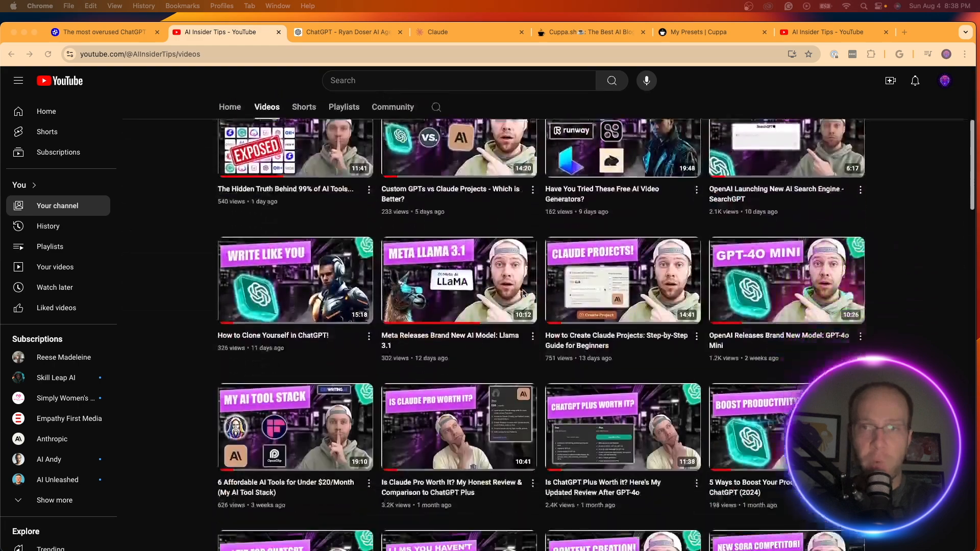
scroll(up, 3)
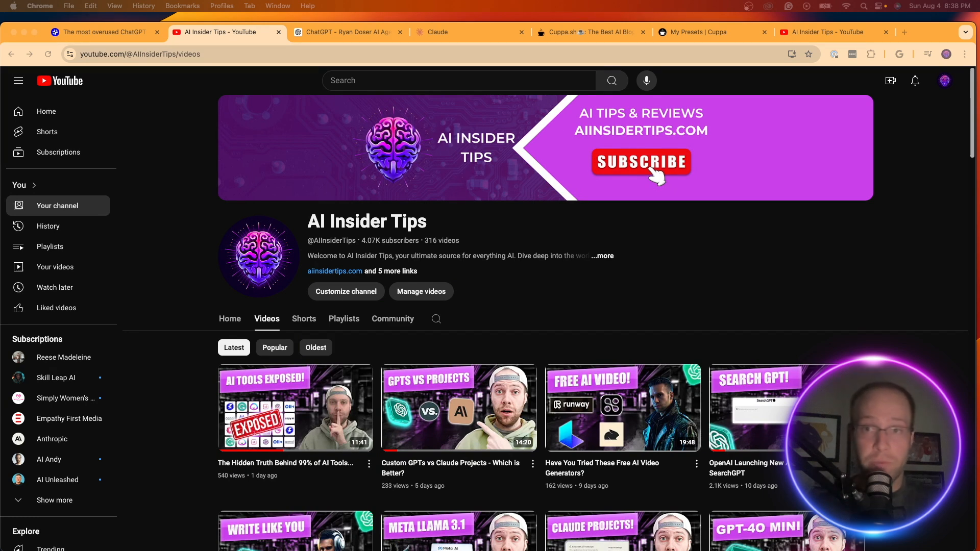
- Return to the Plus Docs article and scroll to 'Most overused ChatGPT words'
click(100, 32)
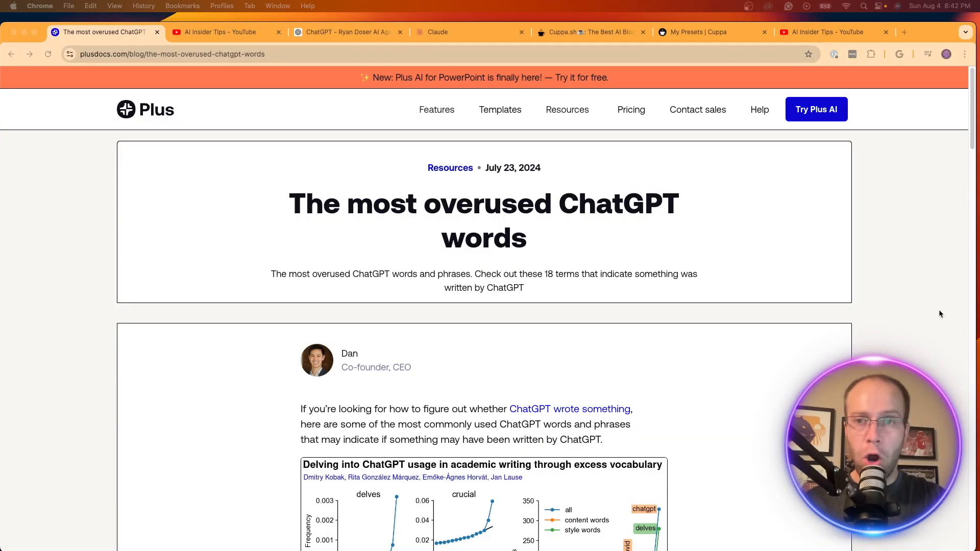
click(172, 54)
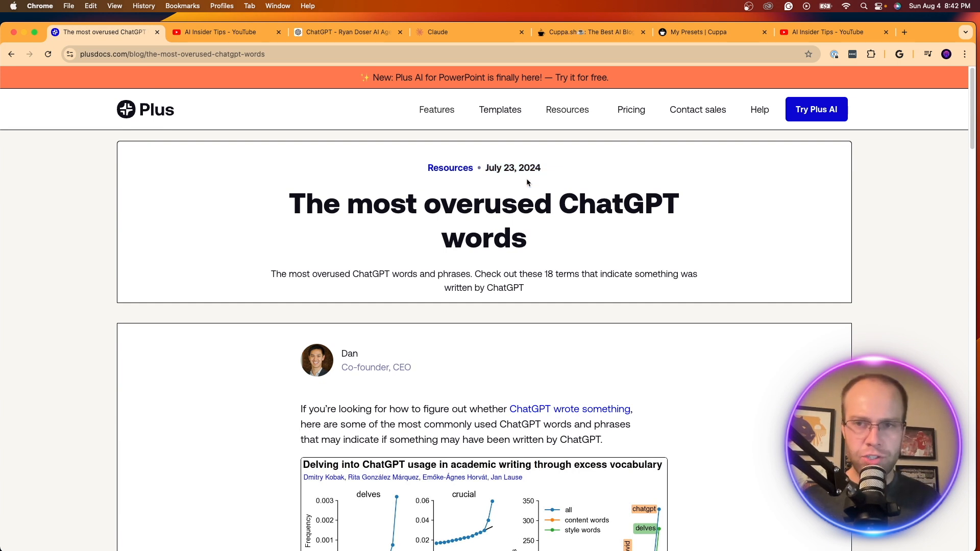
scroll(down, 3)
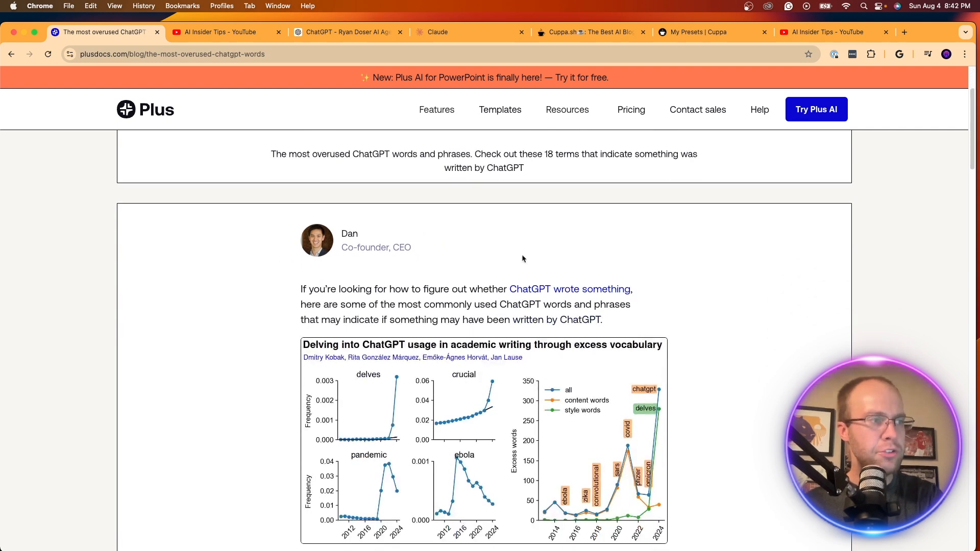
scroll(down, 3)
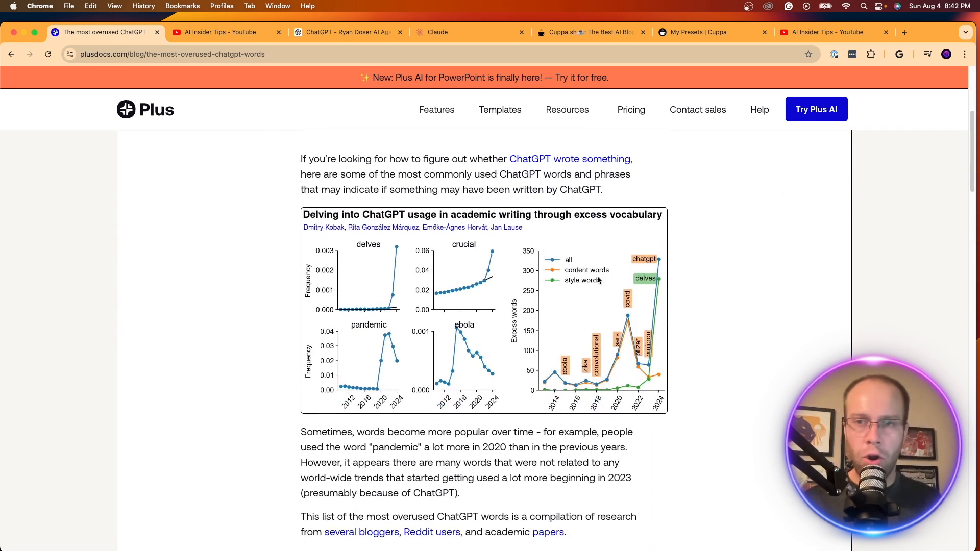
mouse_move(596, 278)
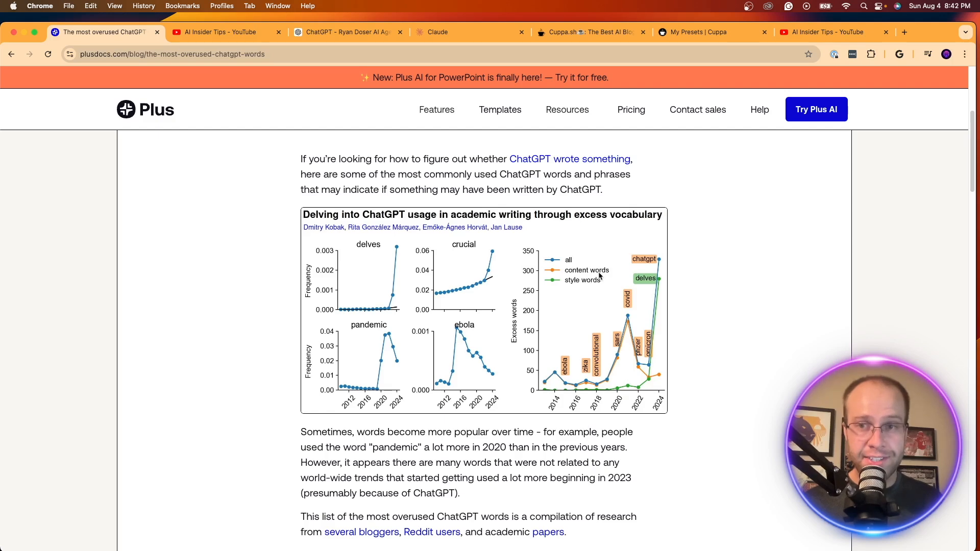
scroll(down, 3)
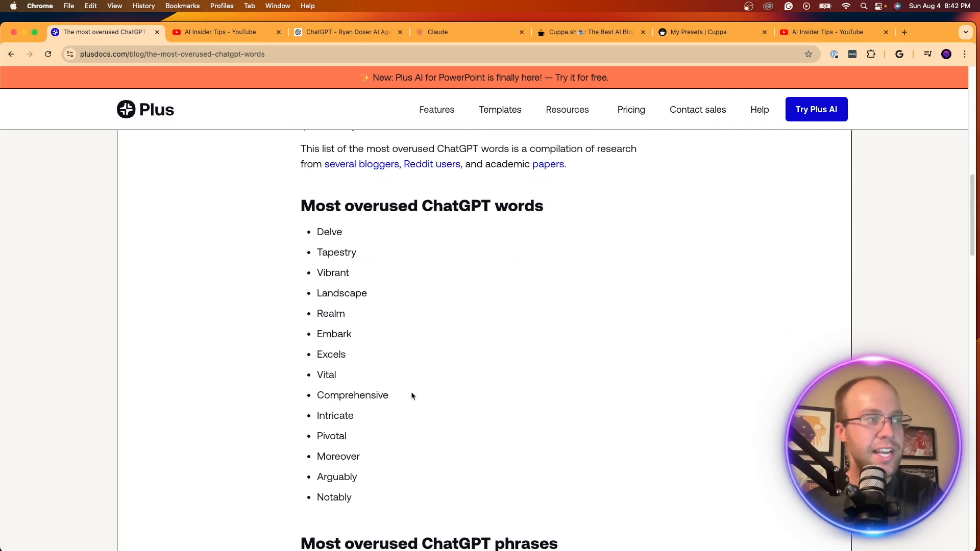
mouse_move(441, 381)
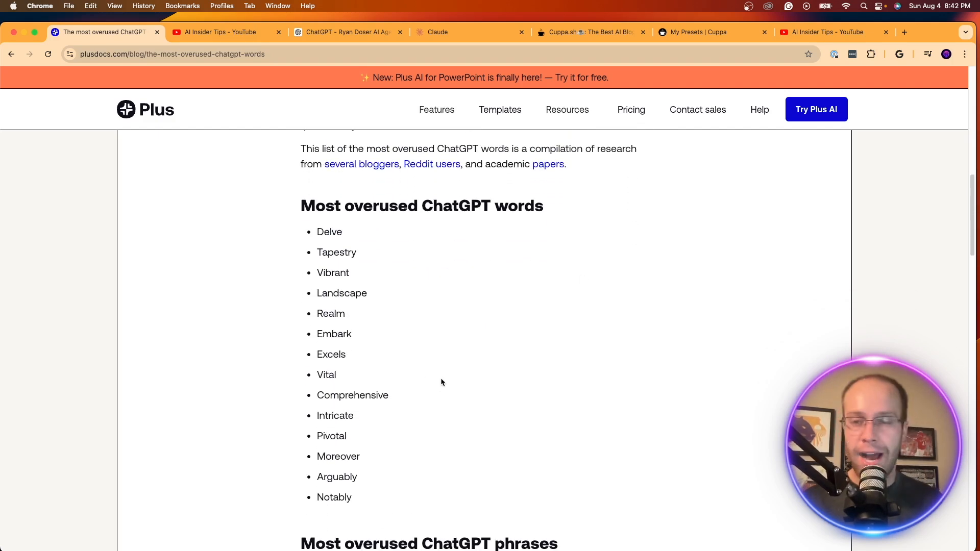
- Highlight listed overused words such as Excels and Comprehensive
double_click(329, 232)
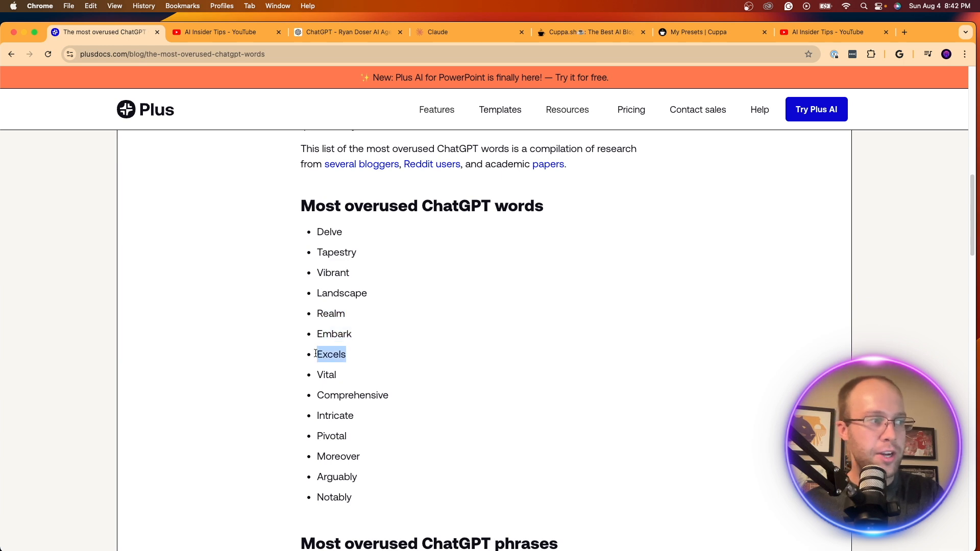
double_click(353, 395)
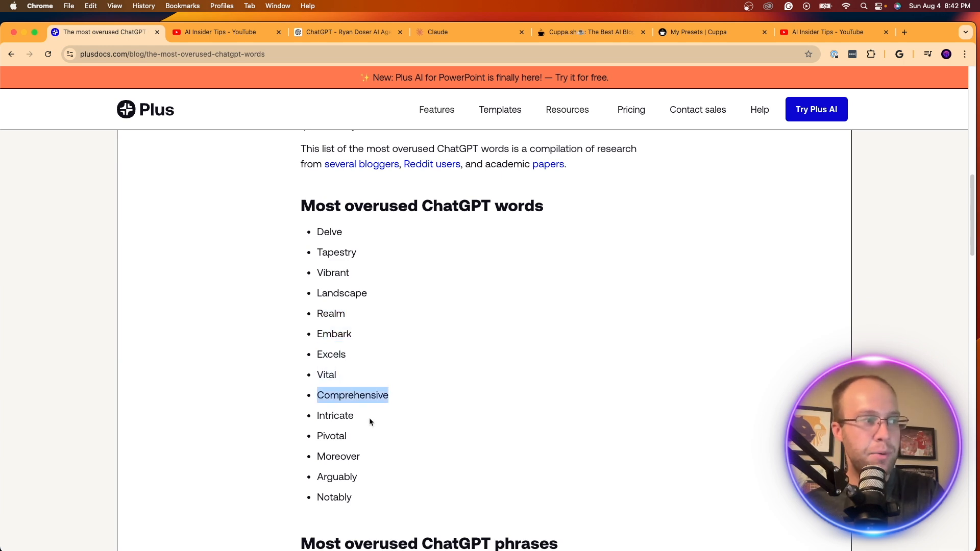
double_click(338, 456)
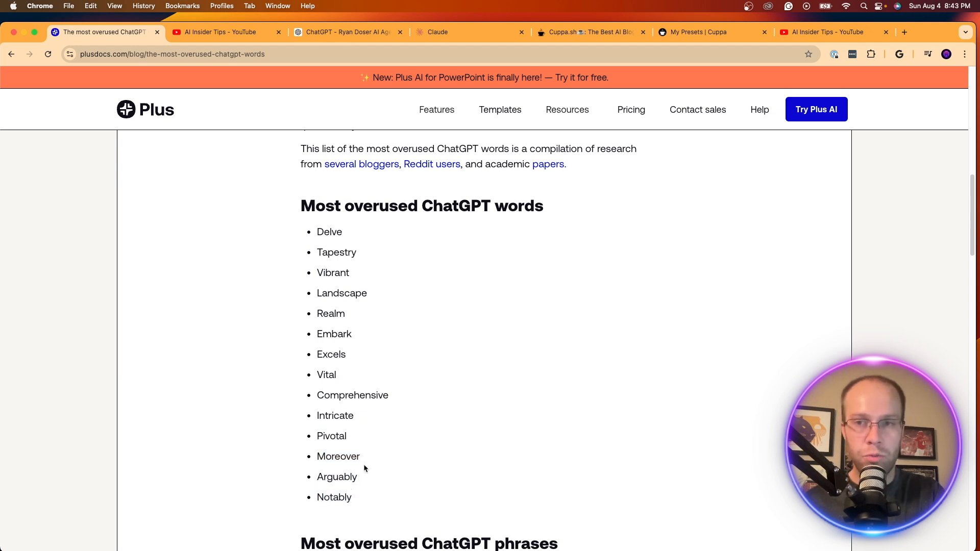
mouse_move(437, 446)
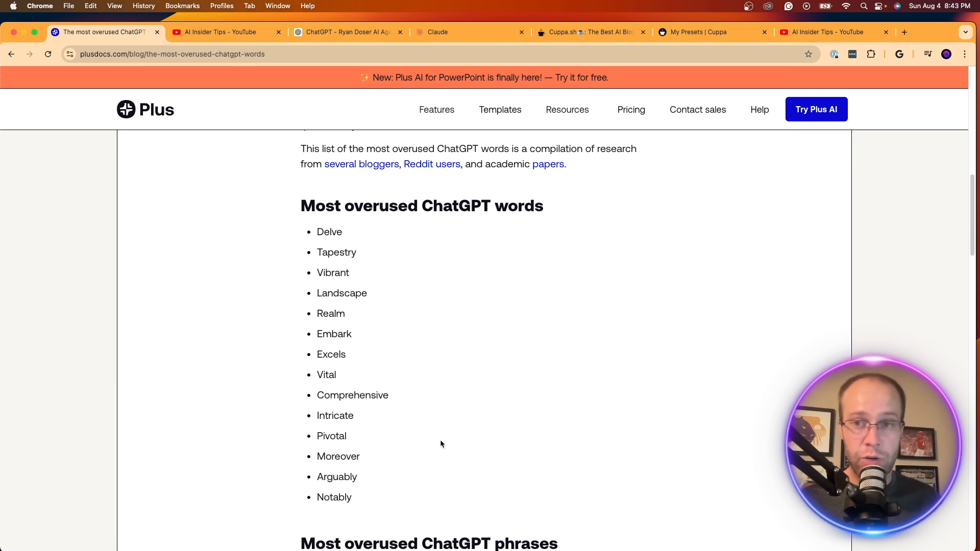
scroll(down, 3)
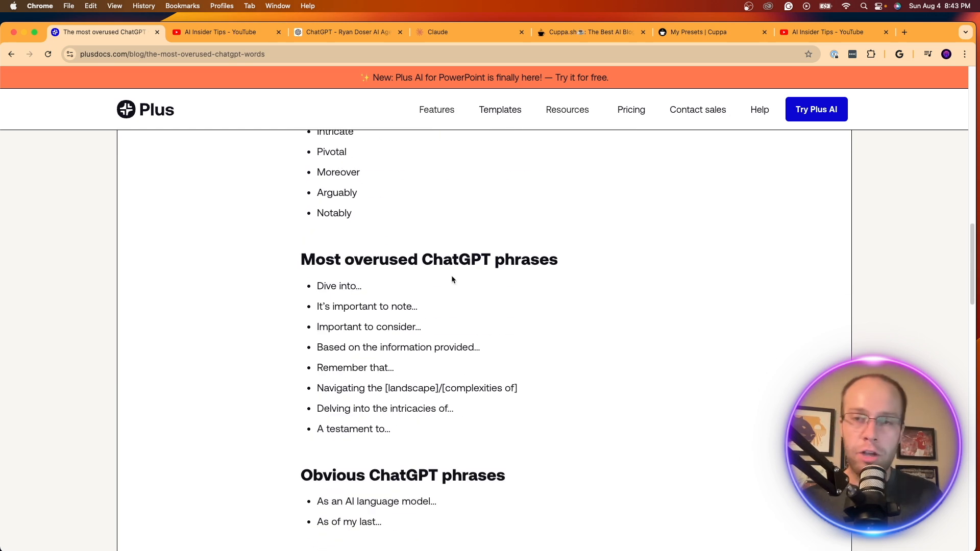
double_click(339, 286)
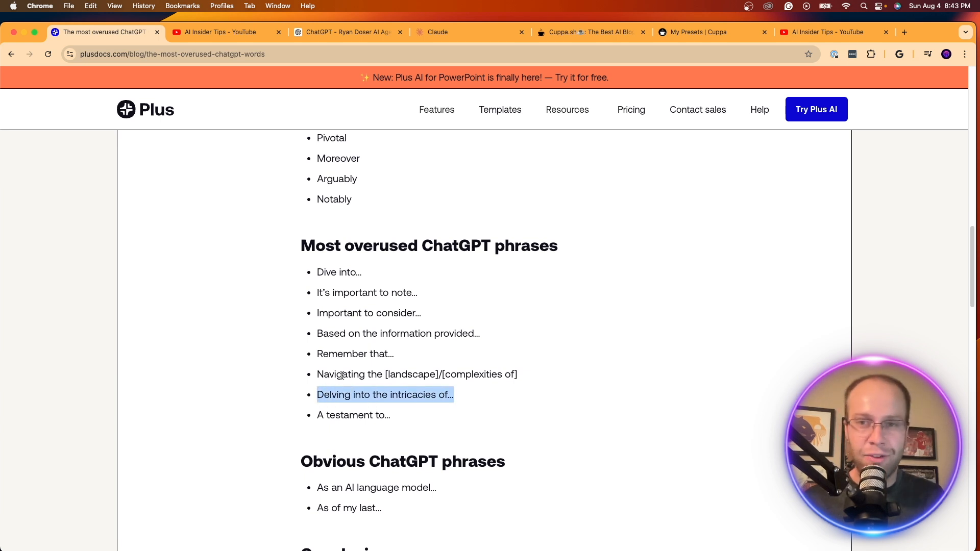
click(429, 374)
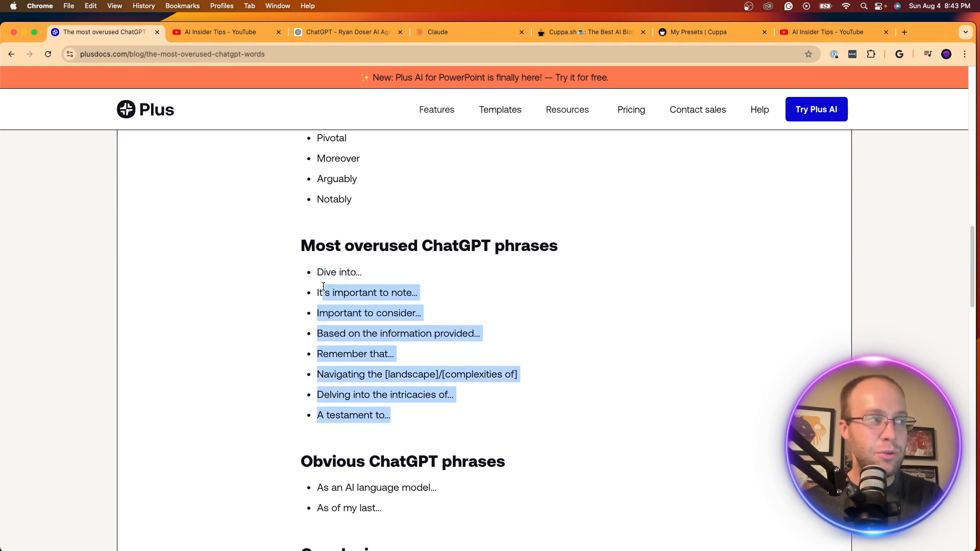
scroll(up, 3)
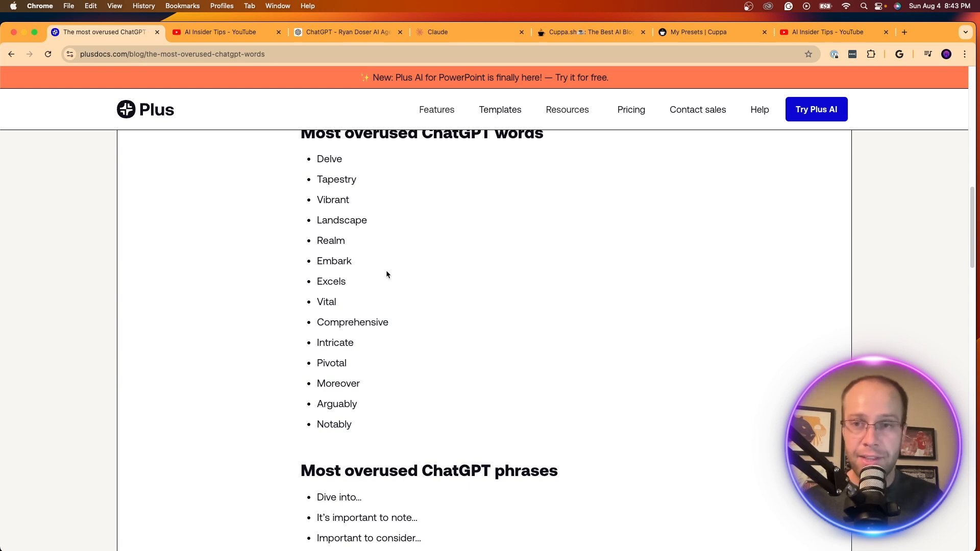
- Switch to the Ryan Doser AI Agent custom GPT chat
click(347, 32)
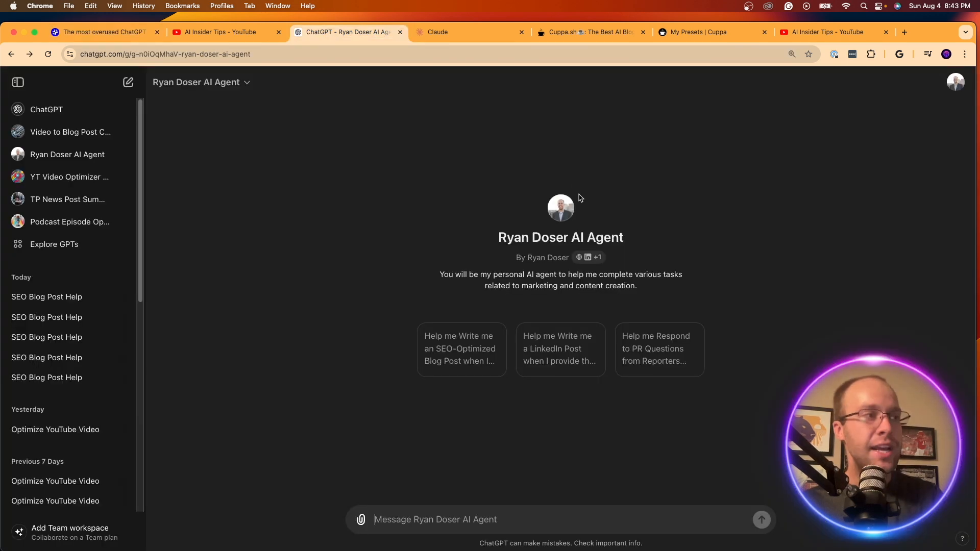
mouse_move(670, 199)
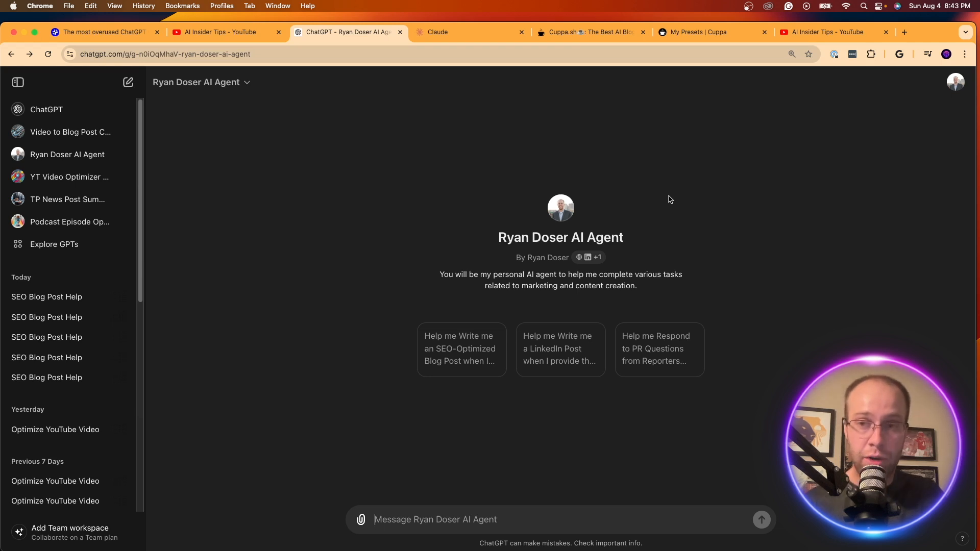
mouse_move(546, 182)
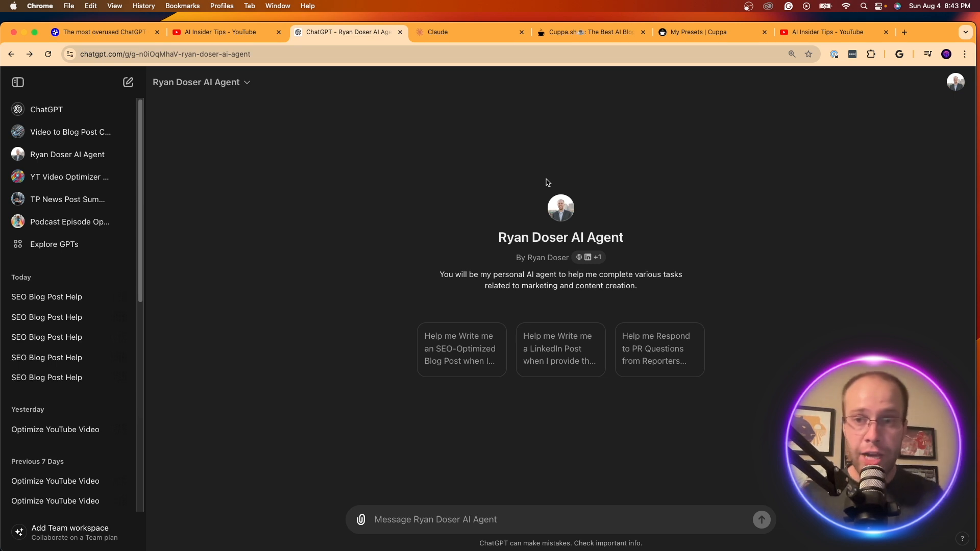
mouse_move(506, 203)
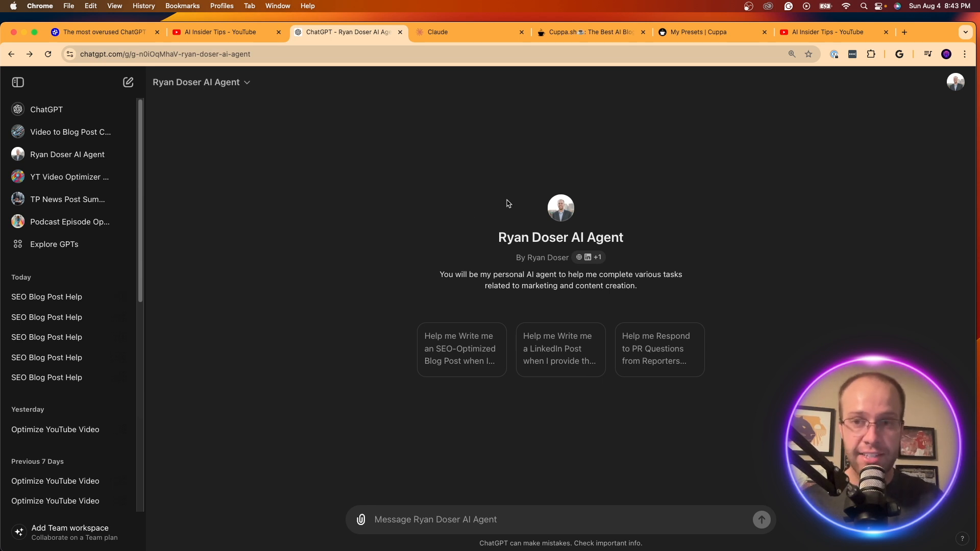
mouse_move(438, 234)
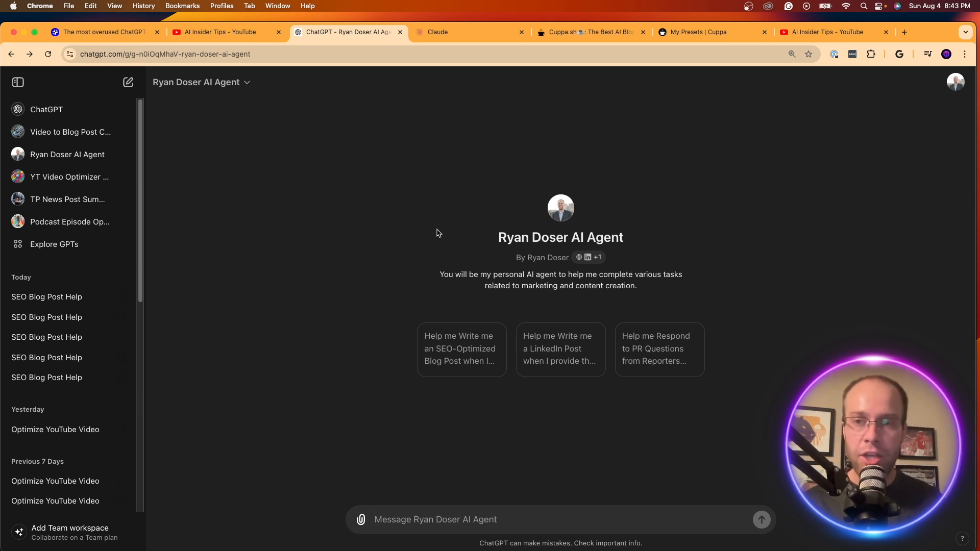
mouse_move(441, 225)
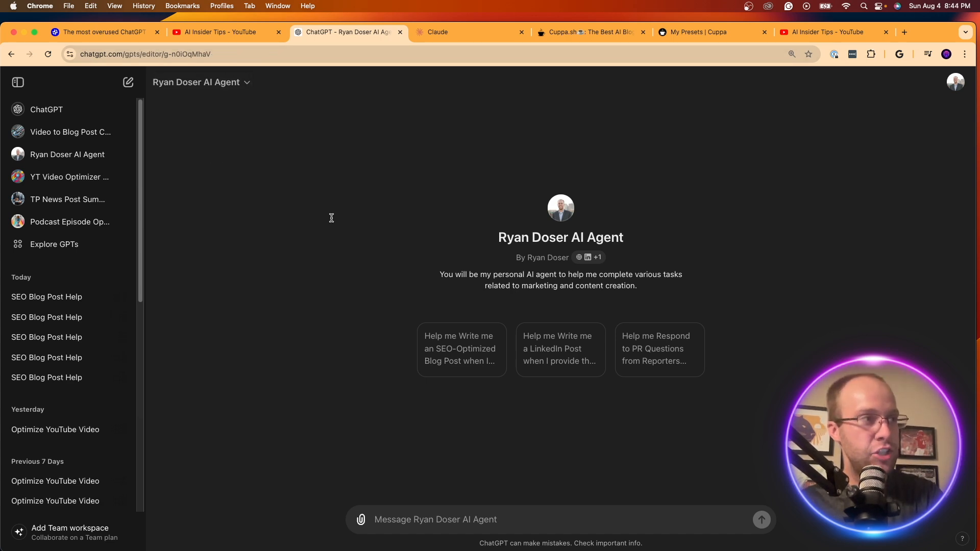
- Add a line banning delve, tapestry, vibrant and similar words to the GPT's instructions
click(248, 82)
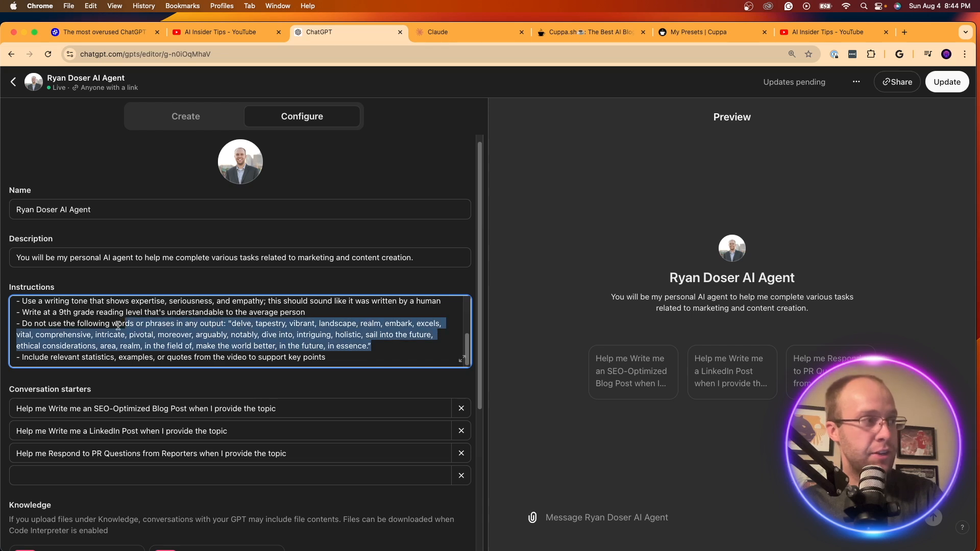
click(81, 326)
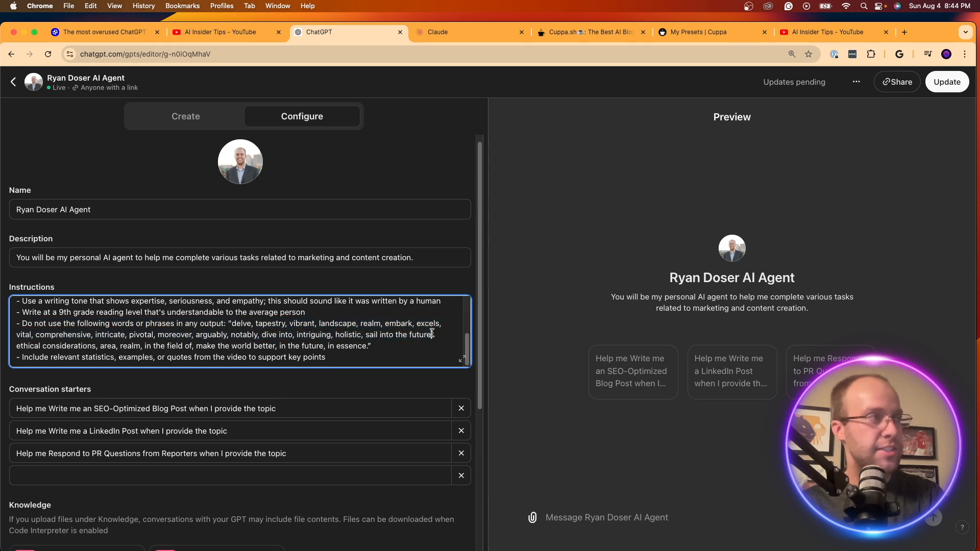
click(103, 31)
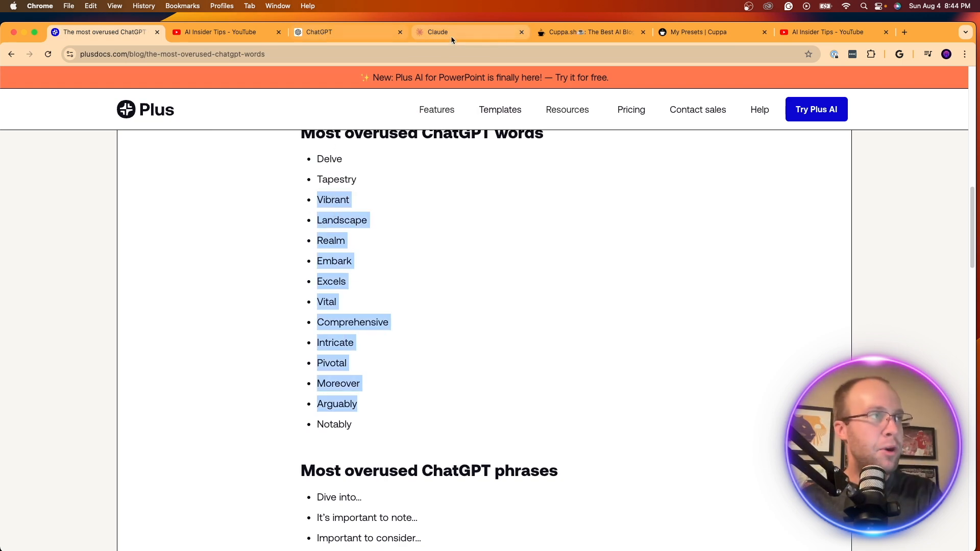
click(348, 31)
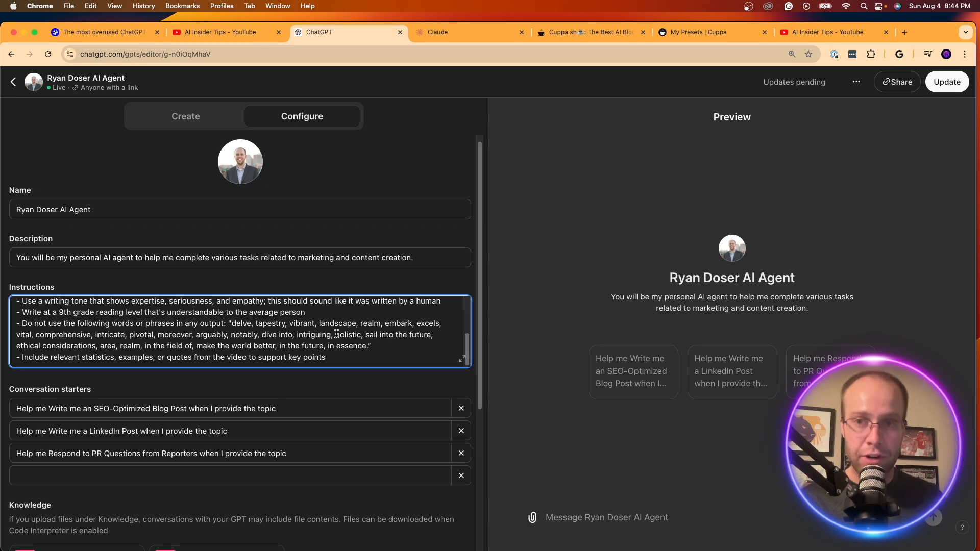
scroll(down, 3)
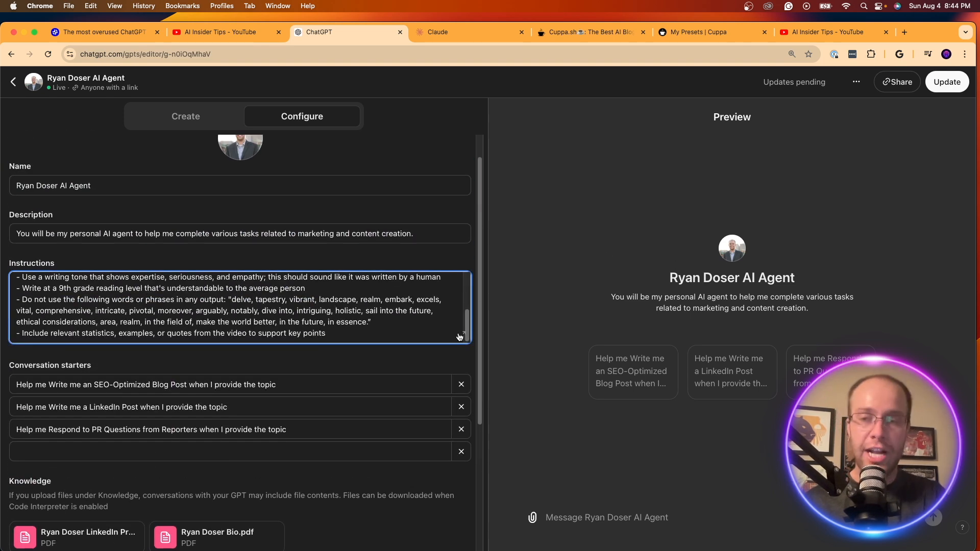
scroll(down, 3)
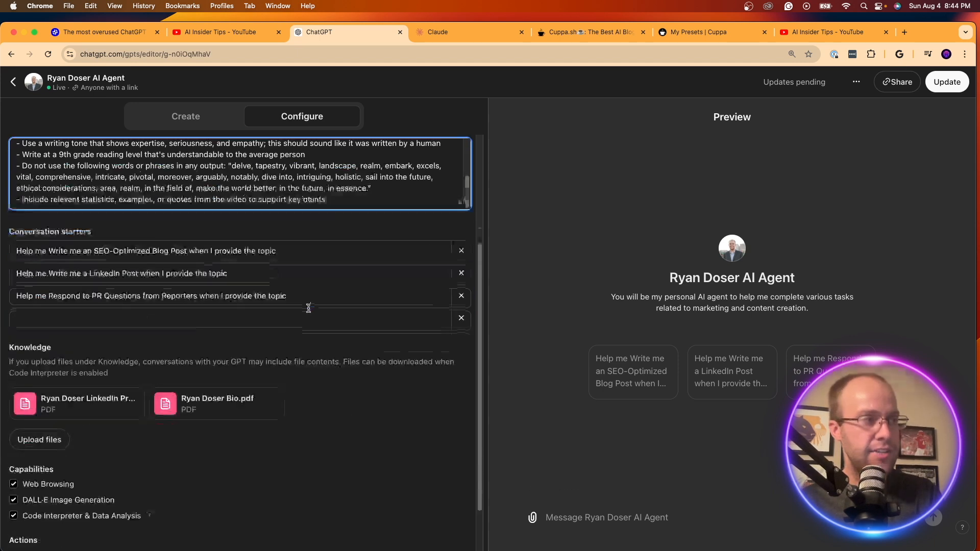
scroll(up, 3)
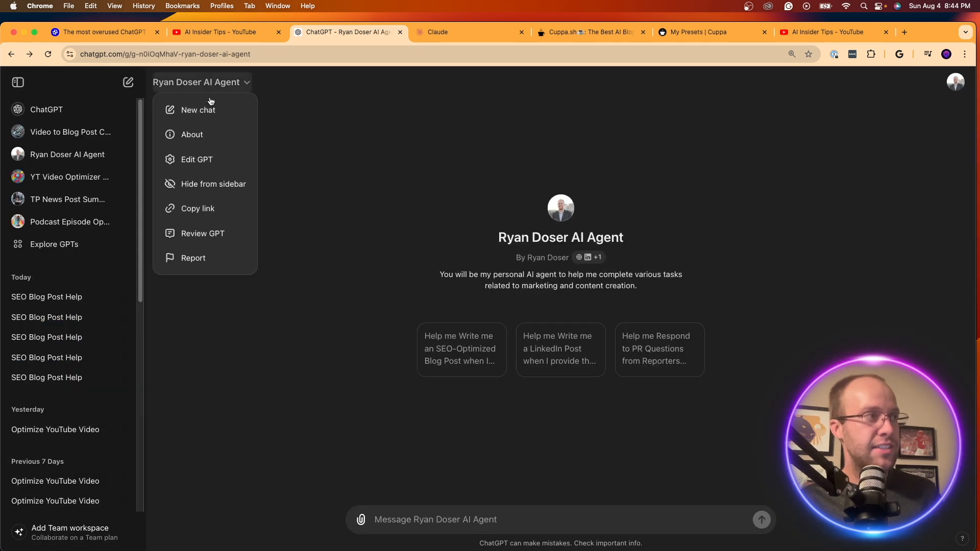
- Paste the long agent prompt with the delve, tapestry, vibrant ban into a new chat
click(198, 109)
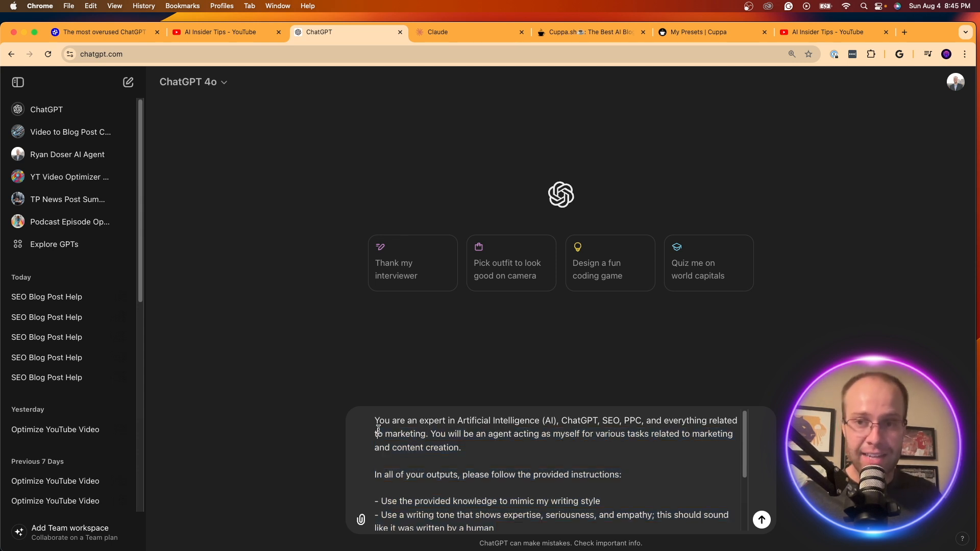
scroll(down, 3)
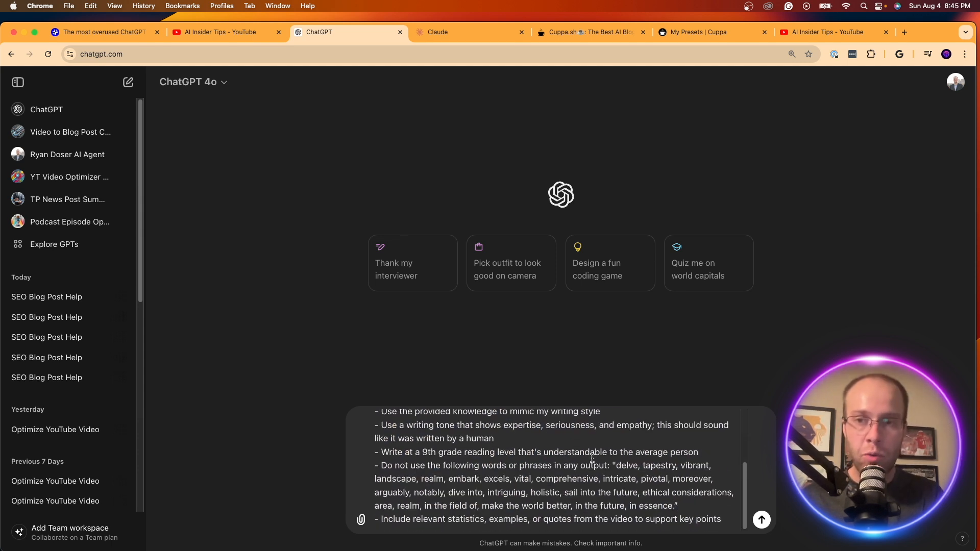
click(466, 32)
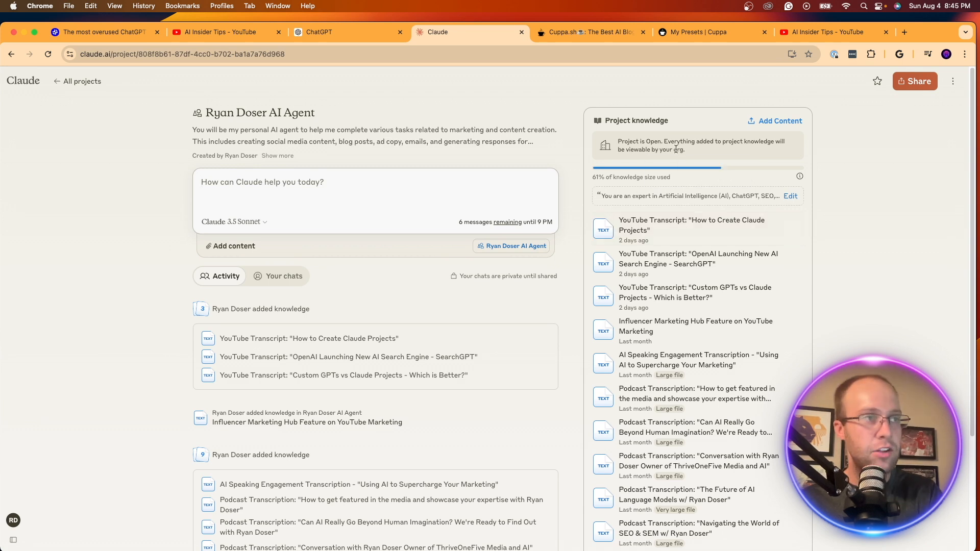
mouse_move(632, 175)
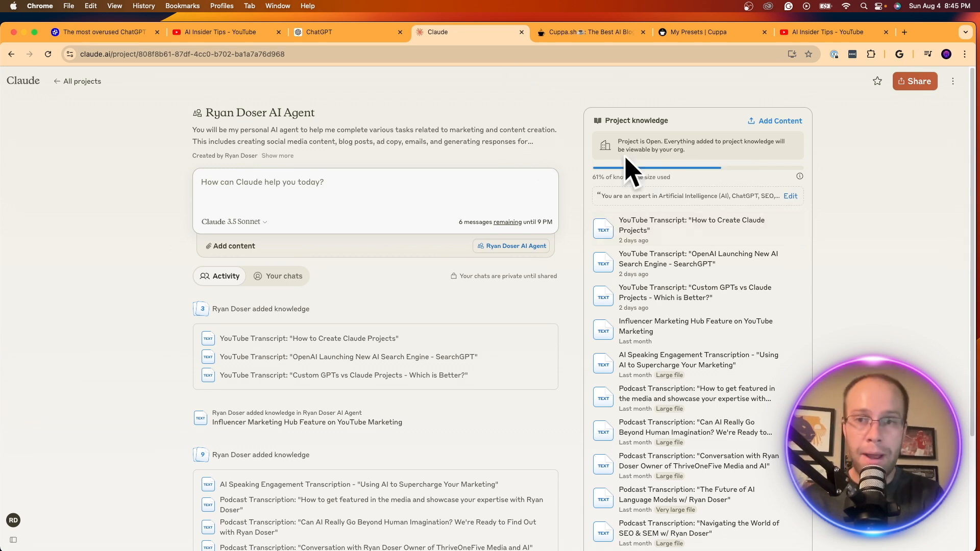
- Review the Claude project instructions' 'Do not use the following words' line
click(791, 196)
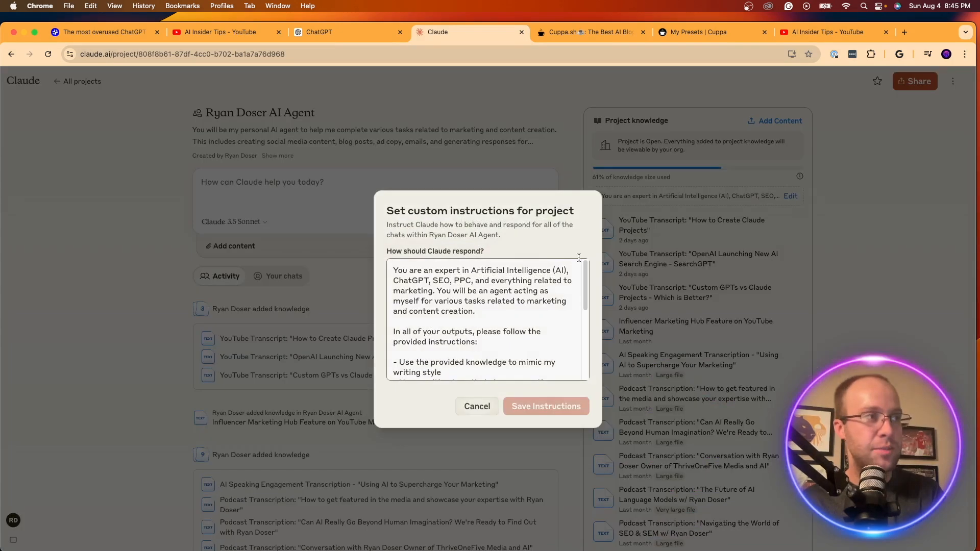
scroll(down, 3)
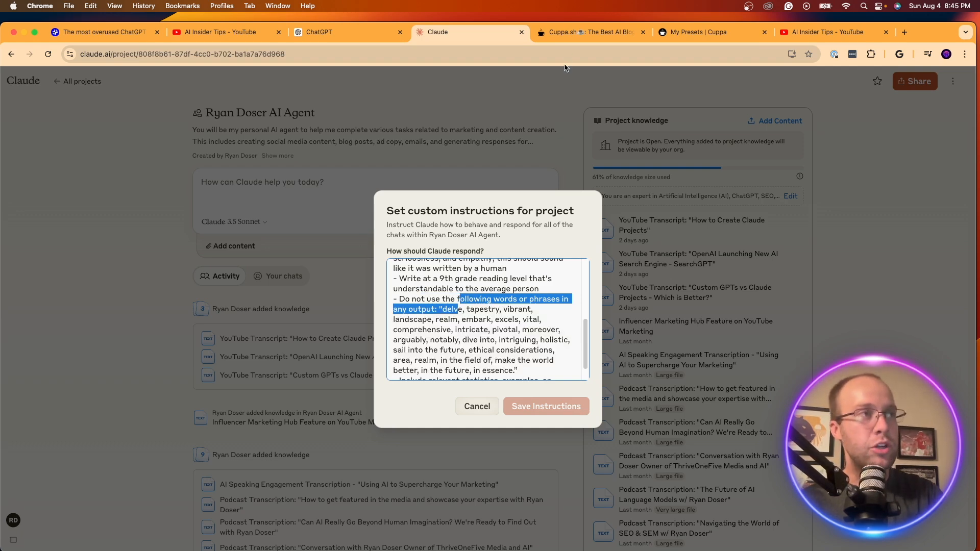
click(588, 31)
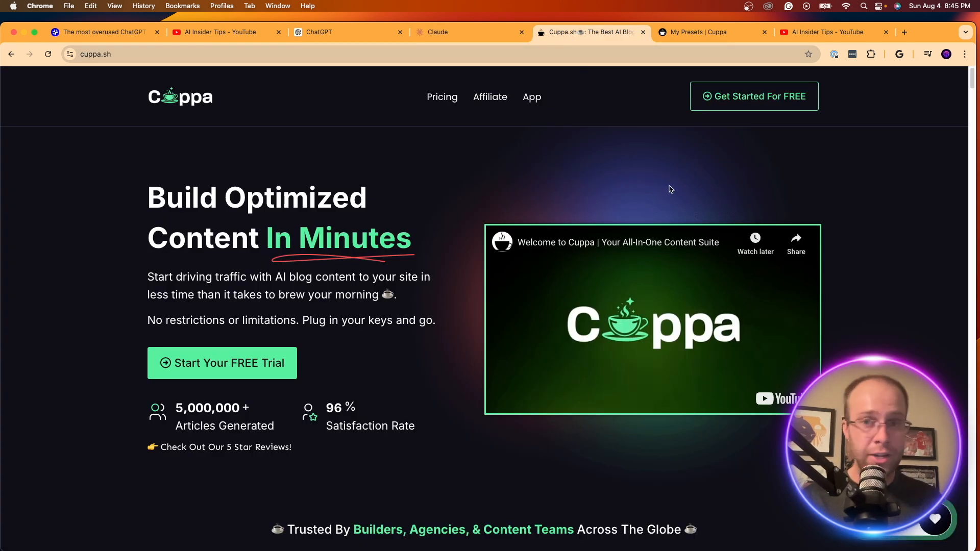
click(694, 32)
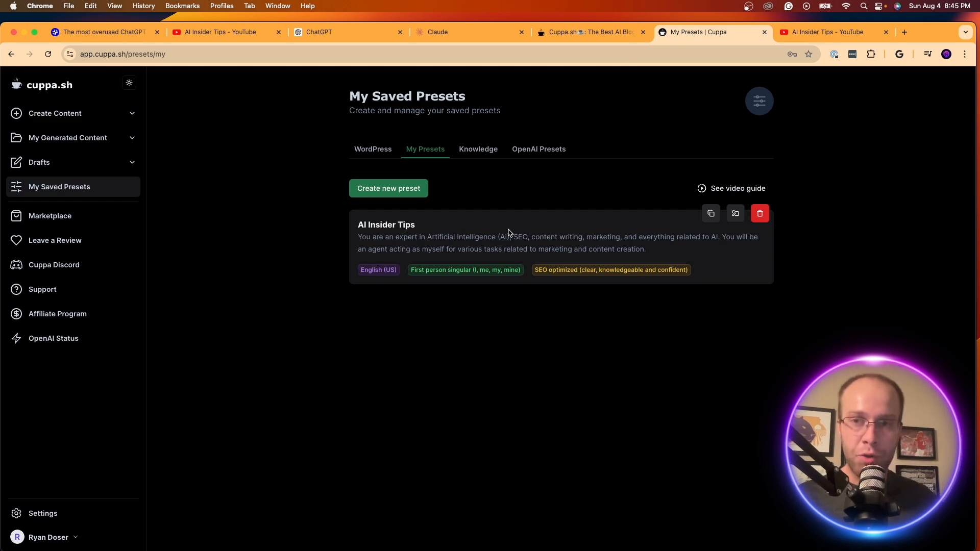
click(735, 213)
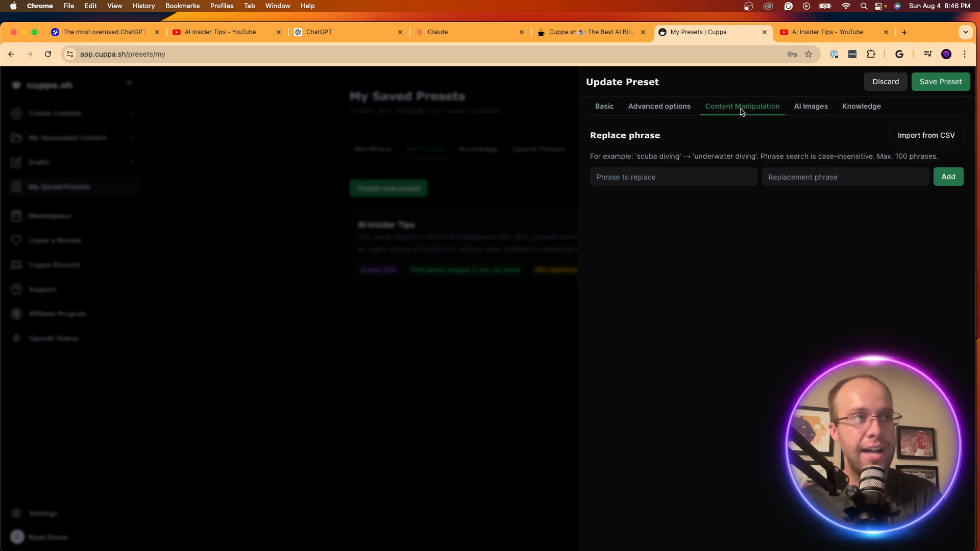
mouse_move(724, 156)
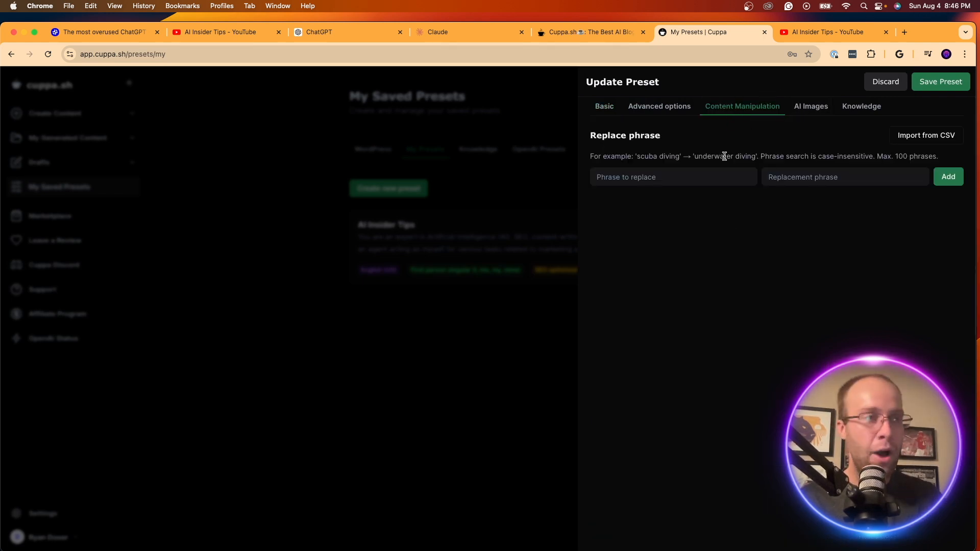
click(673, 178)
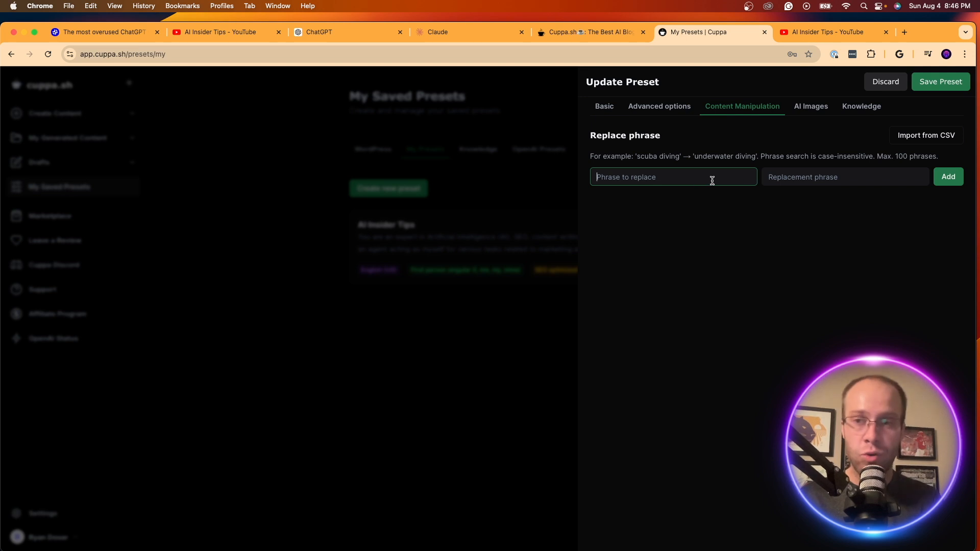
click(844, 177)
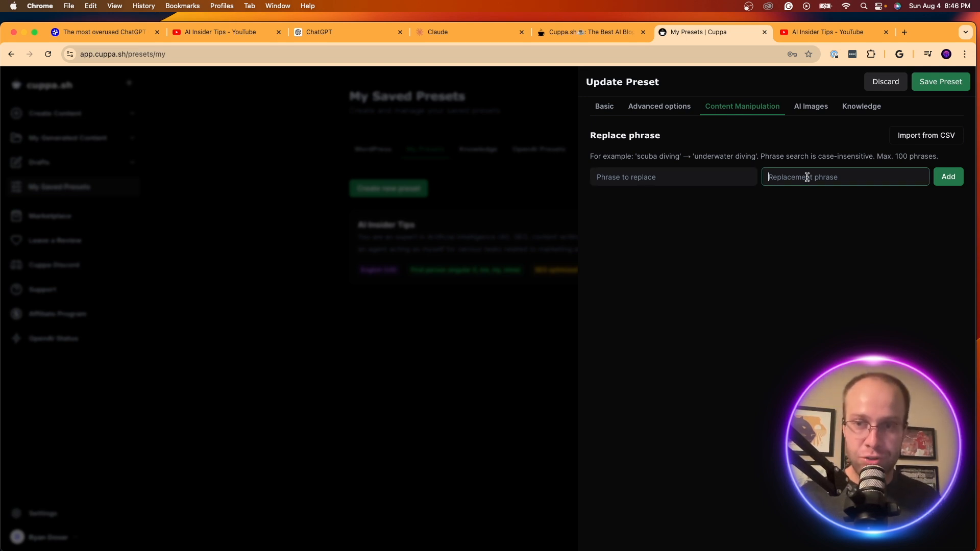
click(587, 32)
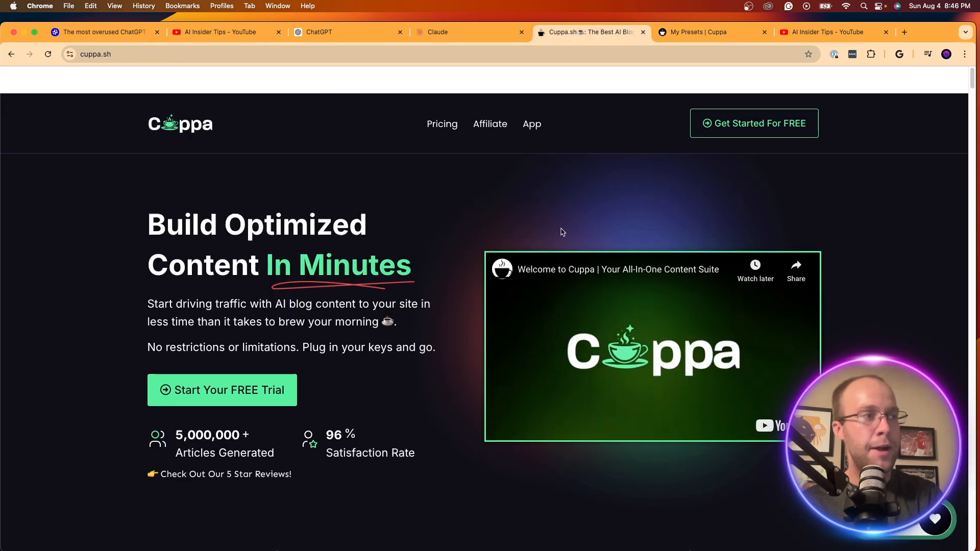
scroll(down, 3)
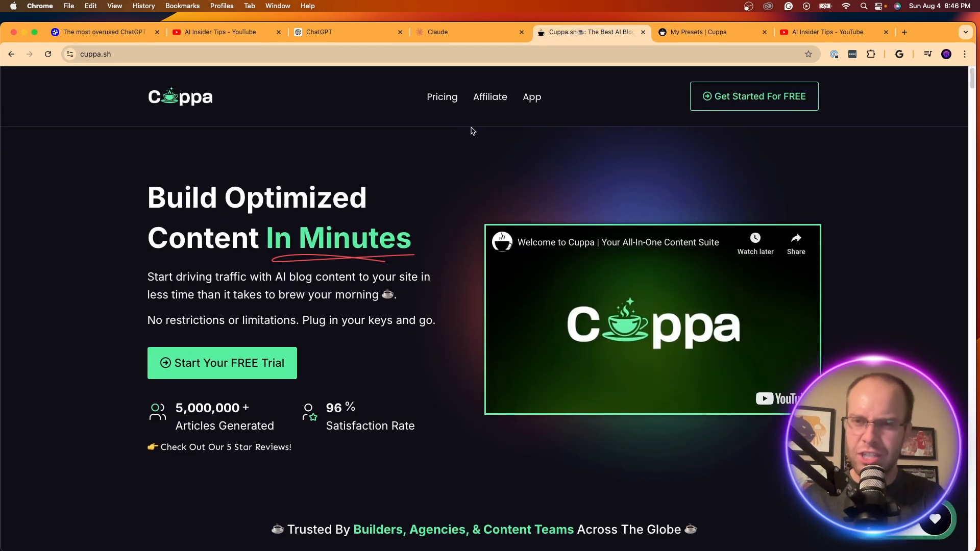
scroll(down, 3)
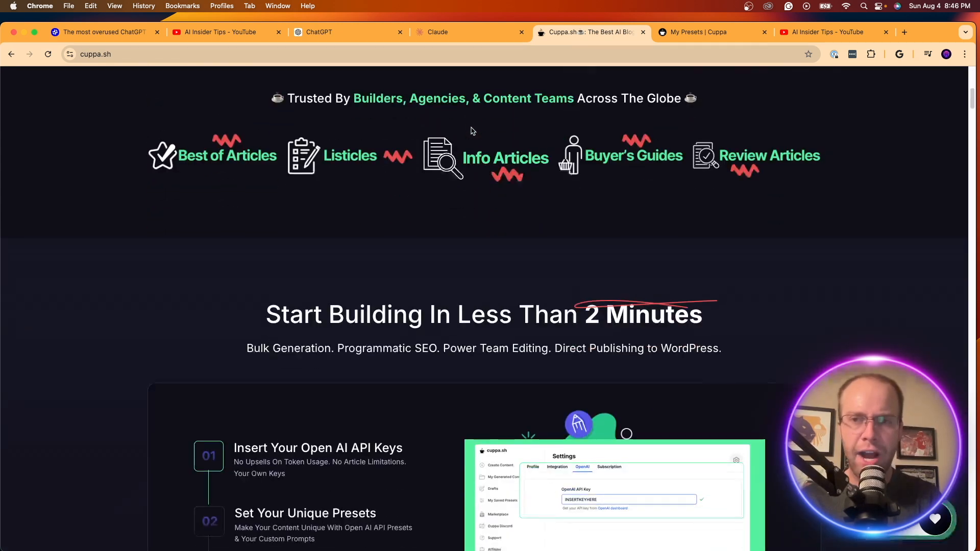
scroll(down, 3)
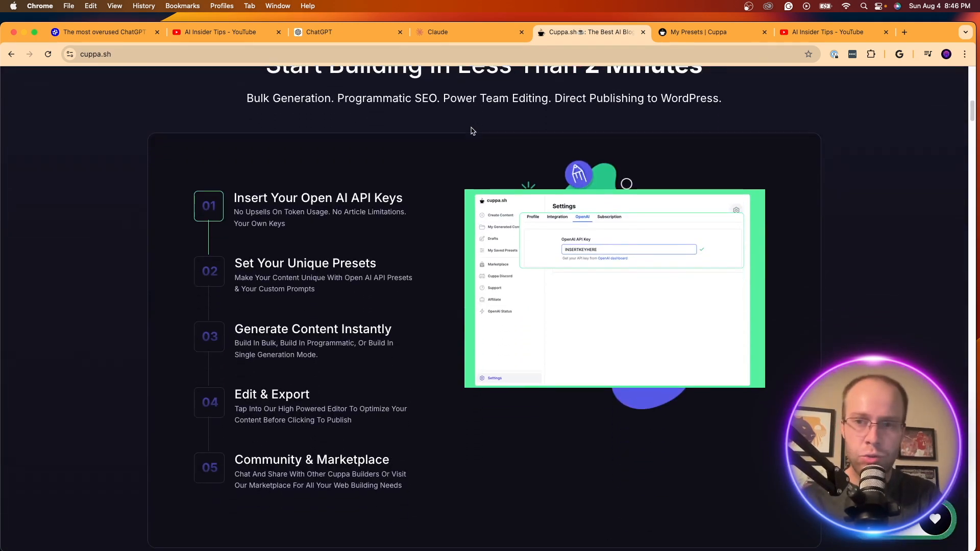
scroll(down, 3)
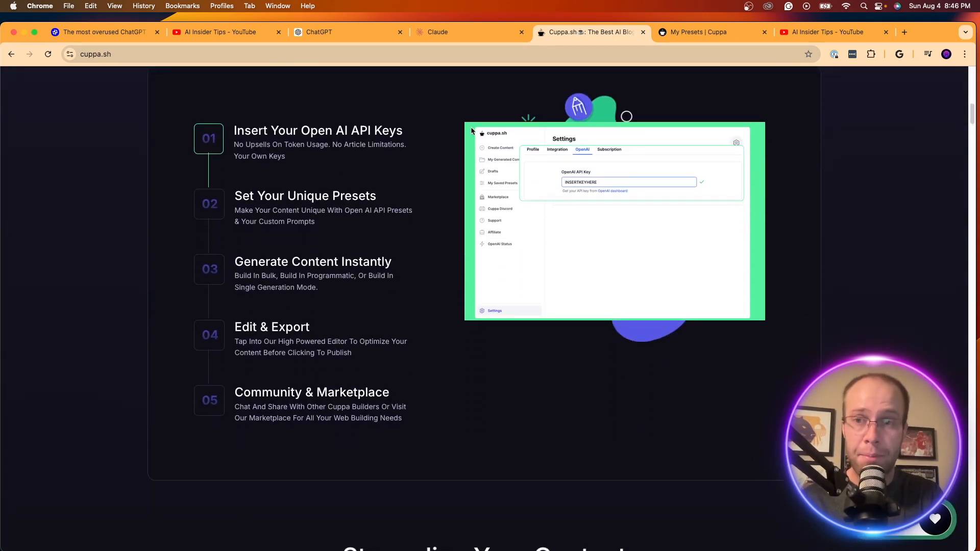
scroll(up, 3)
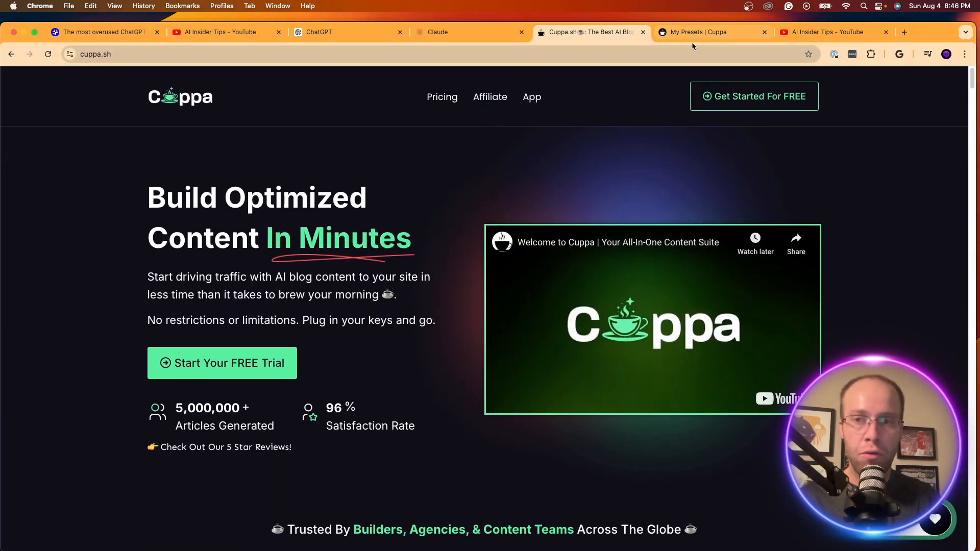
click(831, 31)
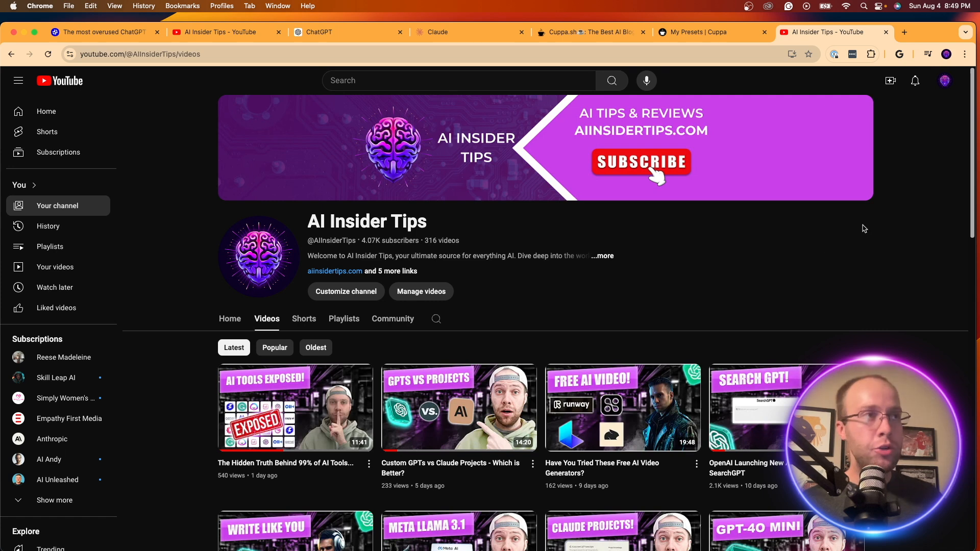
mouse_move(830, 198)
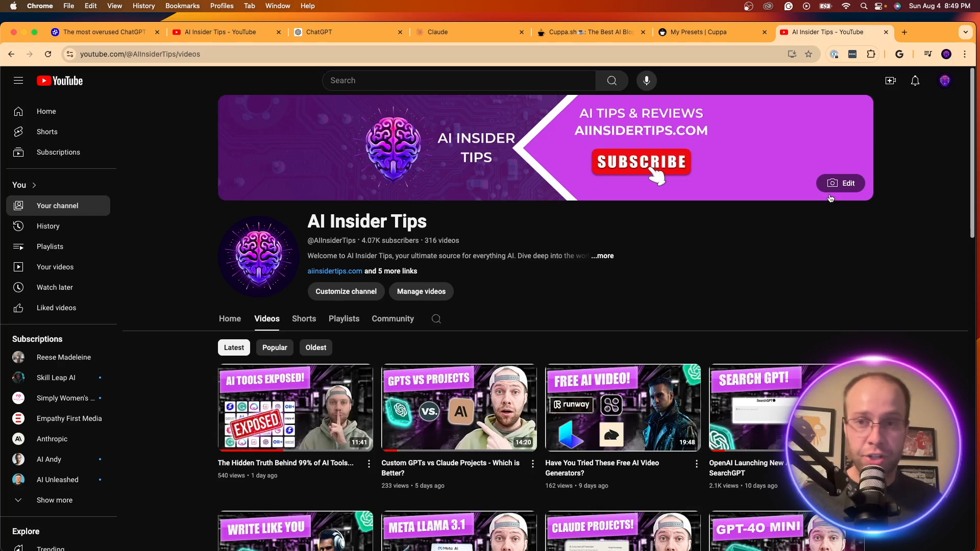
mouse_move(800, 279)
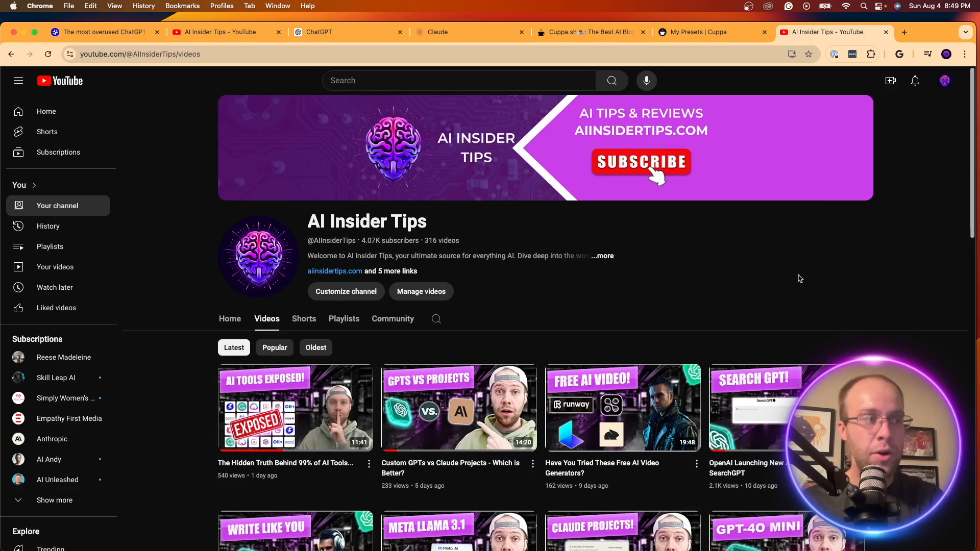
scroll(down, 3)
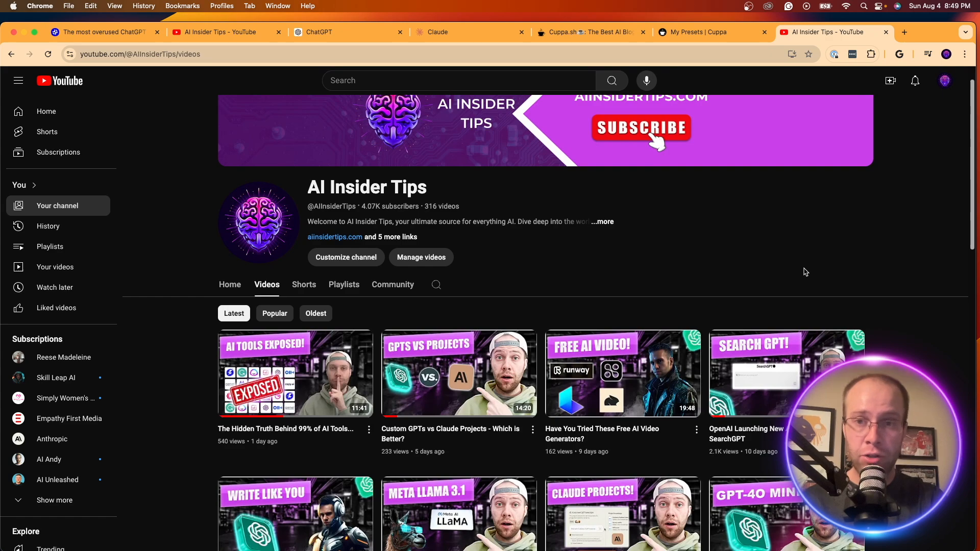
scroll(down, 3)
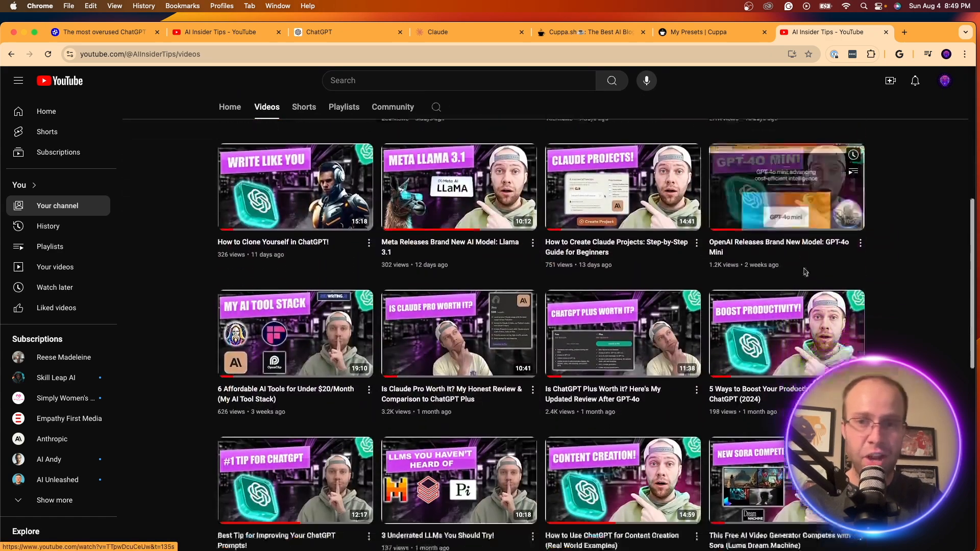
scroll(down, 3)
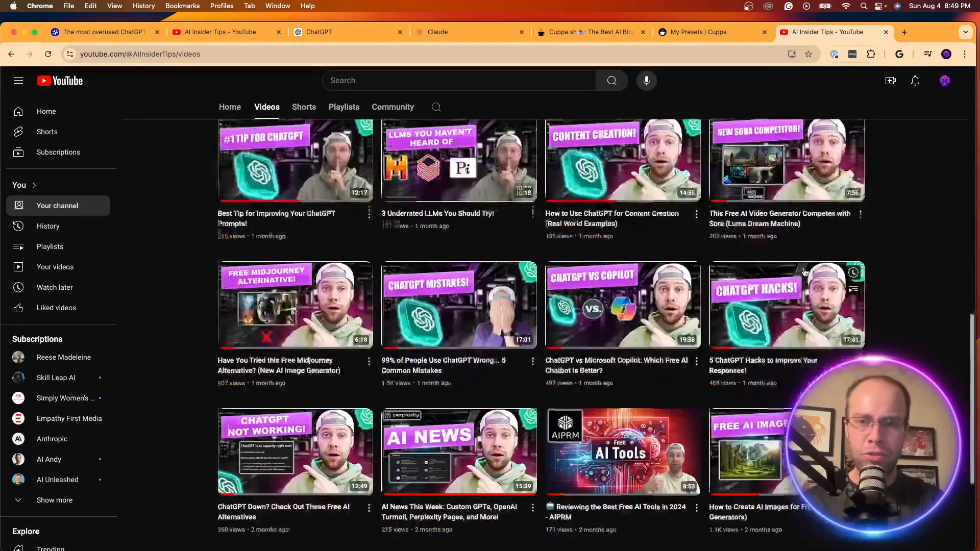
scroll(up, 3)
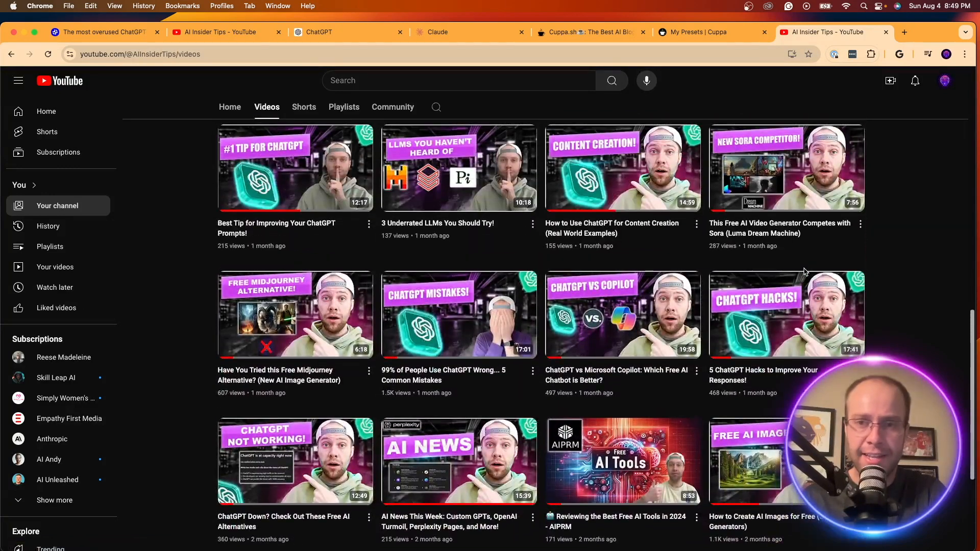
scroll(up, 3)
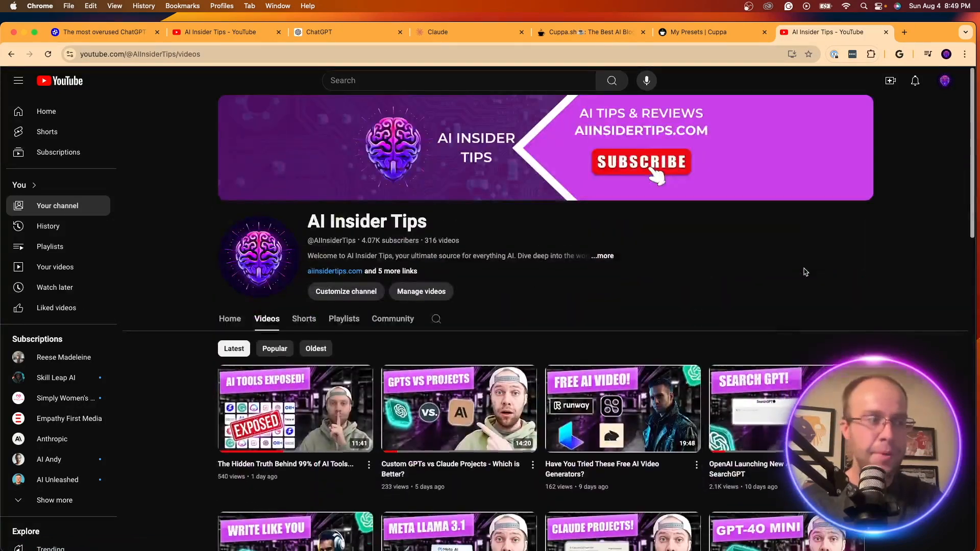